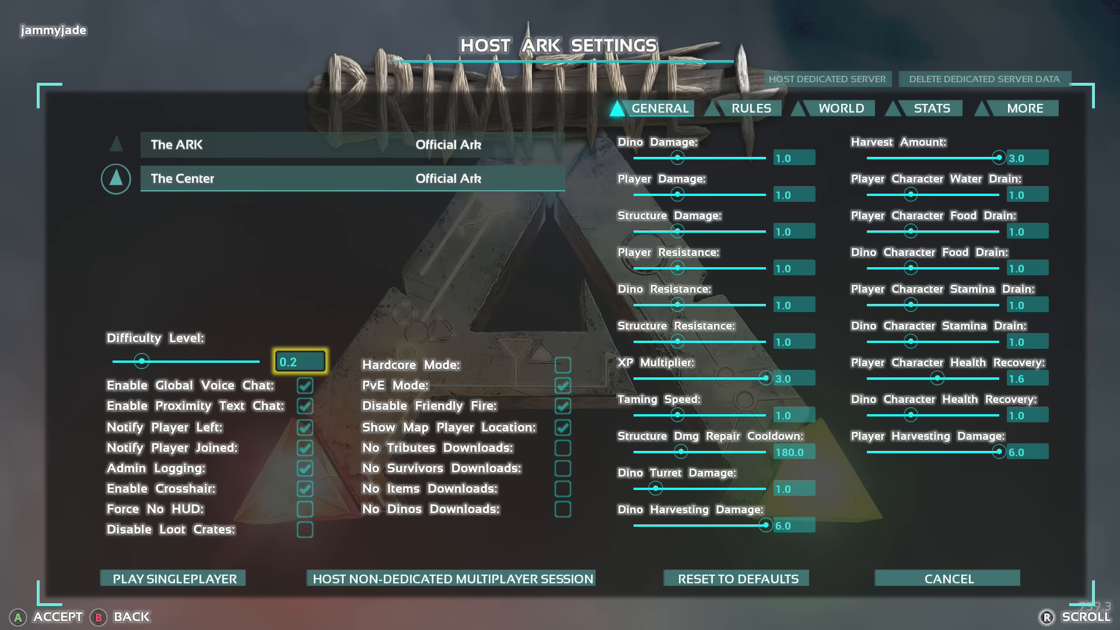
Step: Raise the Difficulty Level slider from 0.2 to 1.0 and select The Center map
left_click_drag(142, 360, 243, 361)
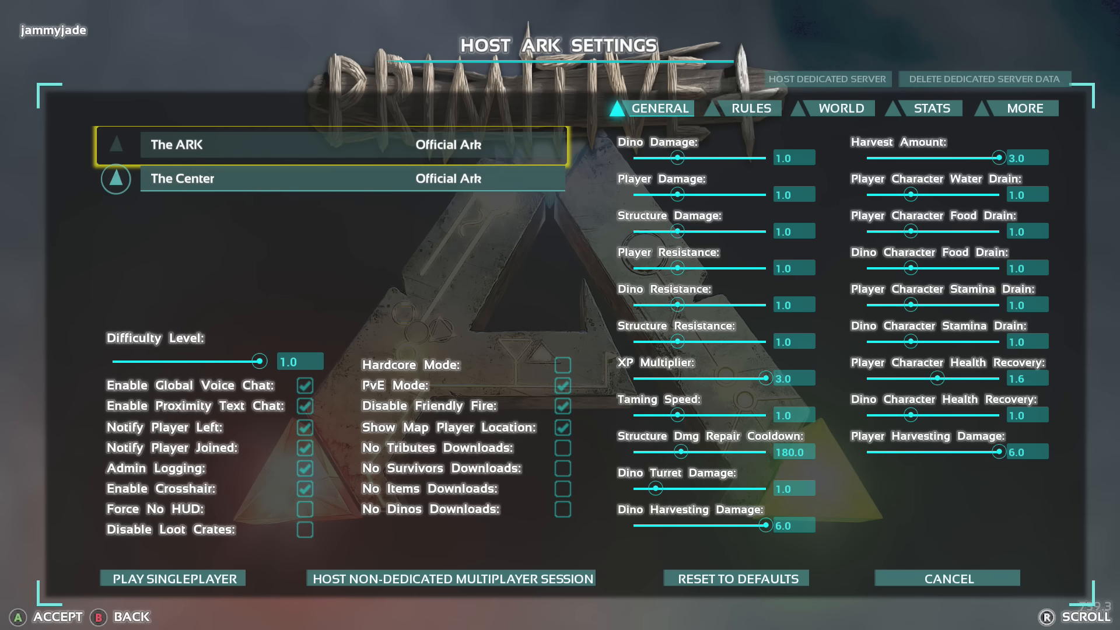
left_click(315, 179)
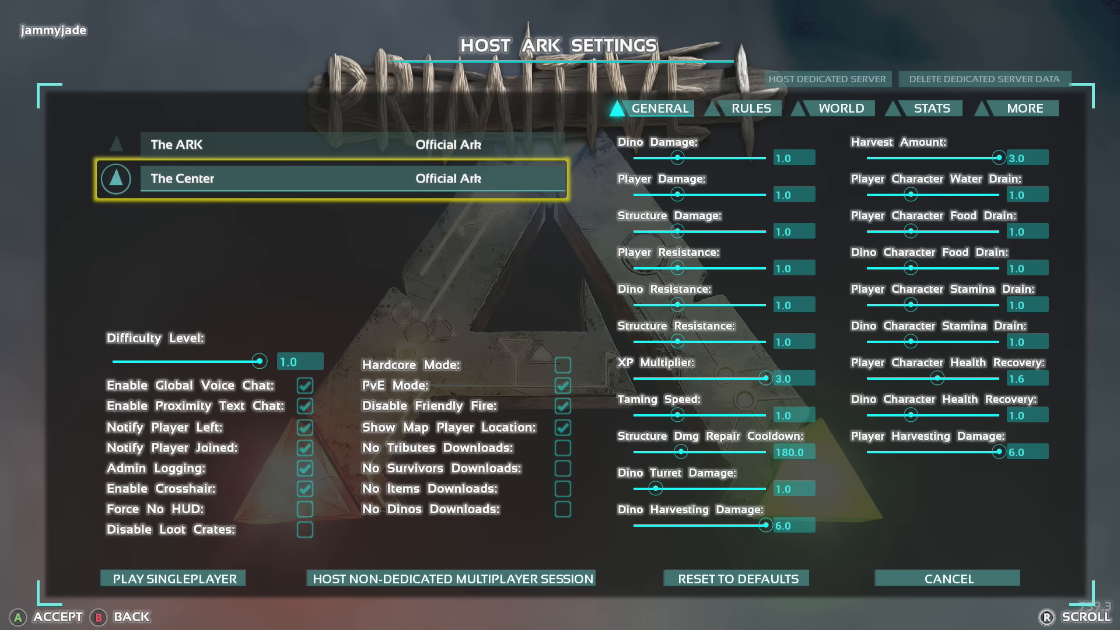